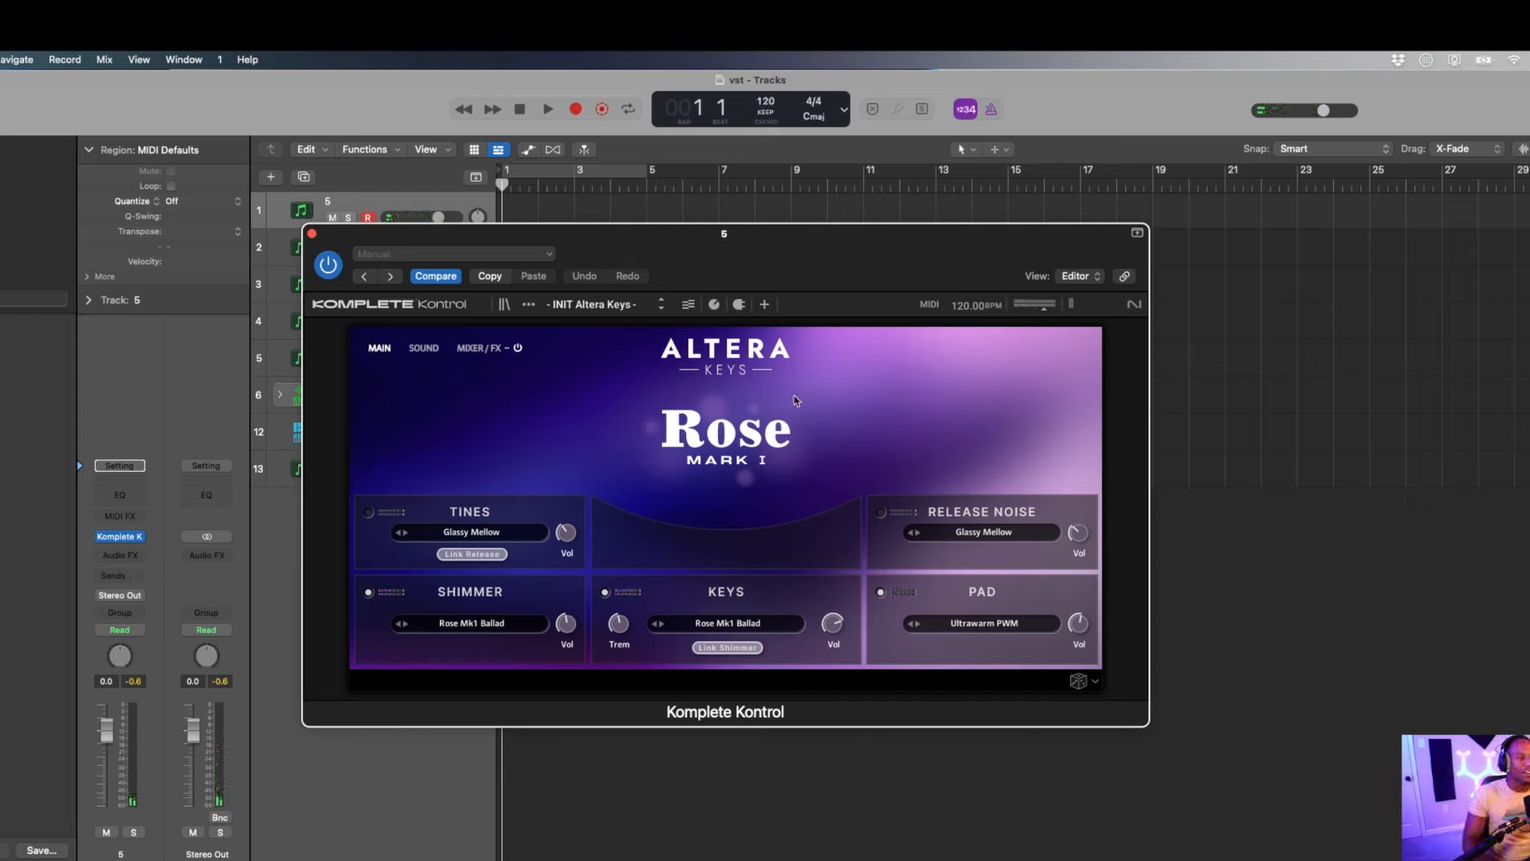
mouse_move(872, 595)
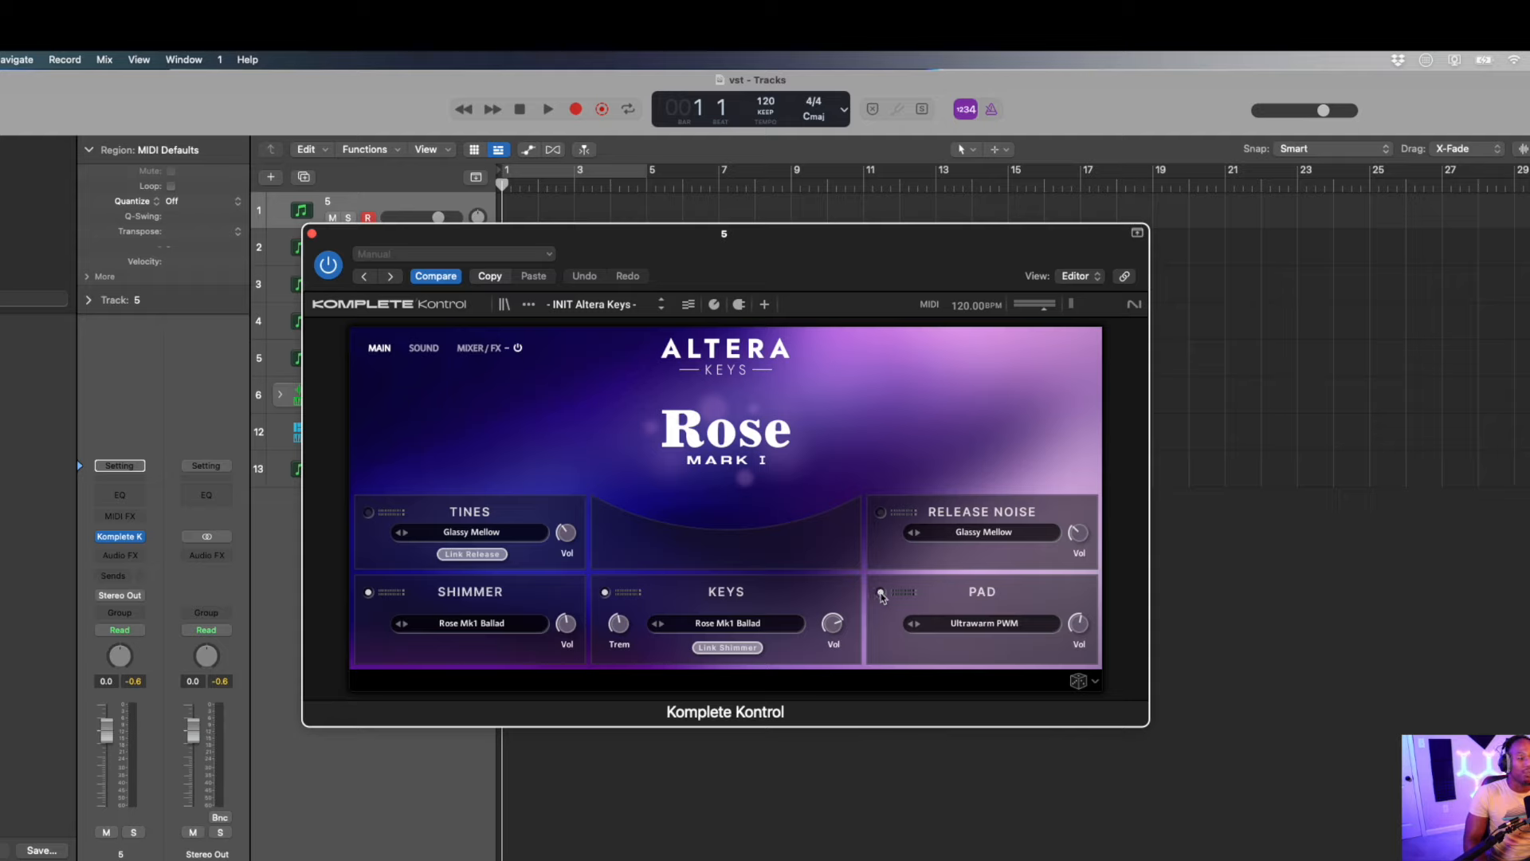
mouse_move(884, 516)
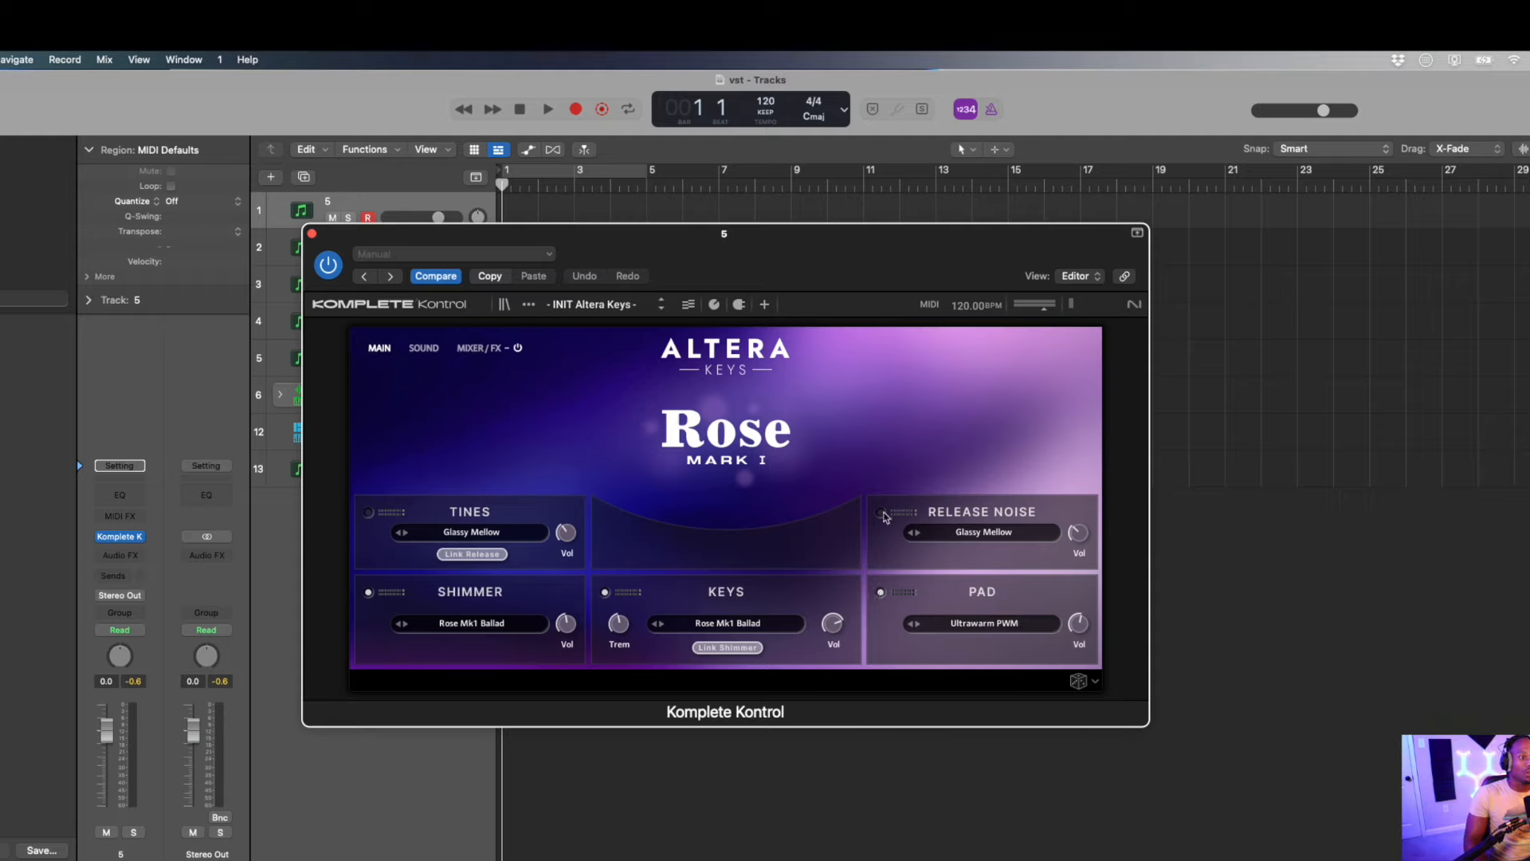
Step: Switch on the Altera Keys sound layers and audition the Rose Mark I patch
left_click(369, 512)
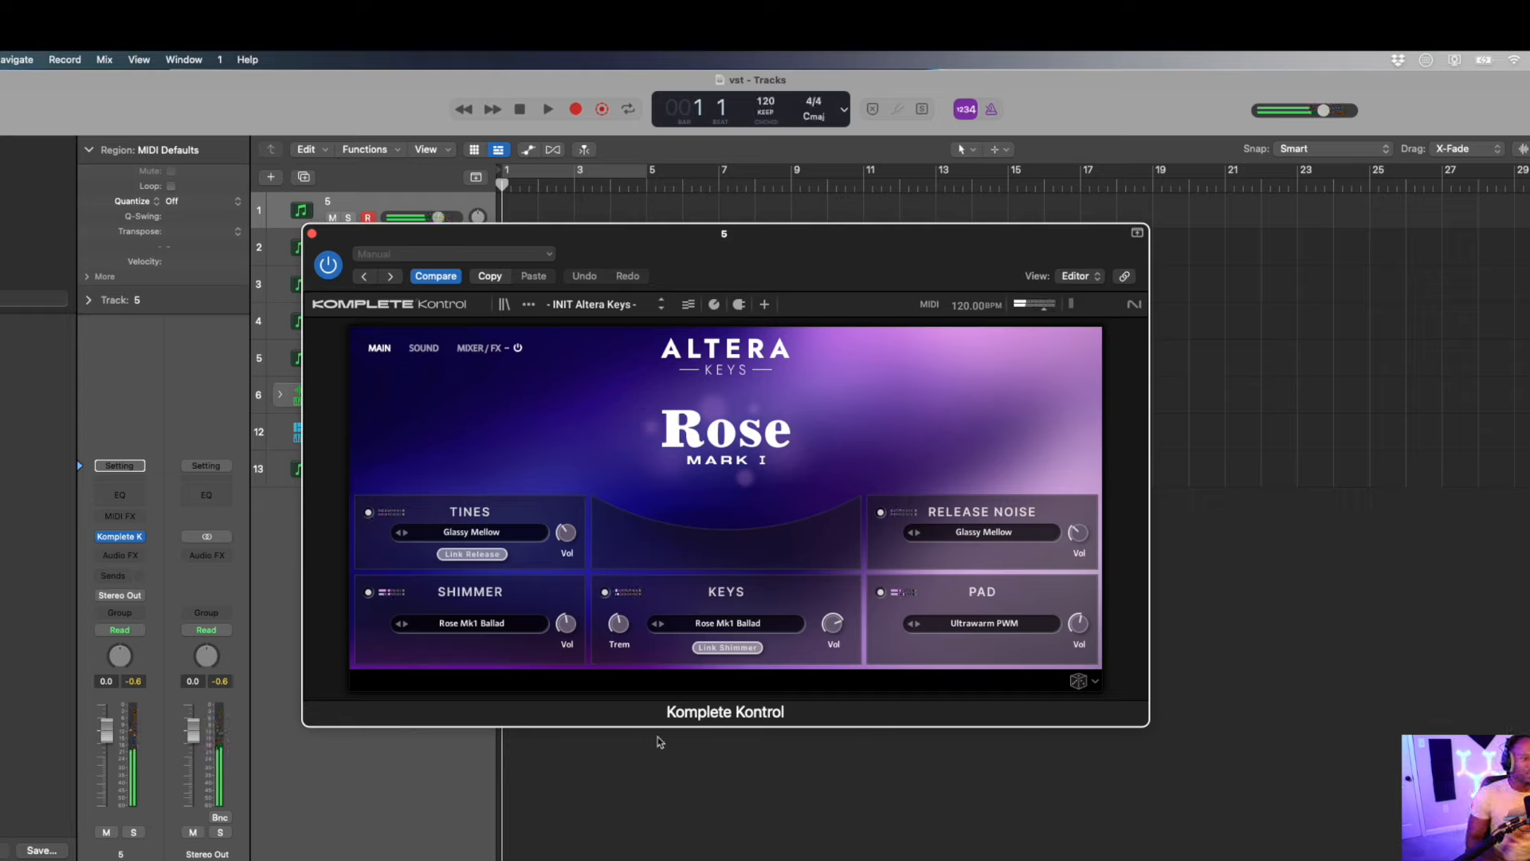
left_click(663, 623)
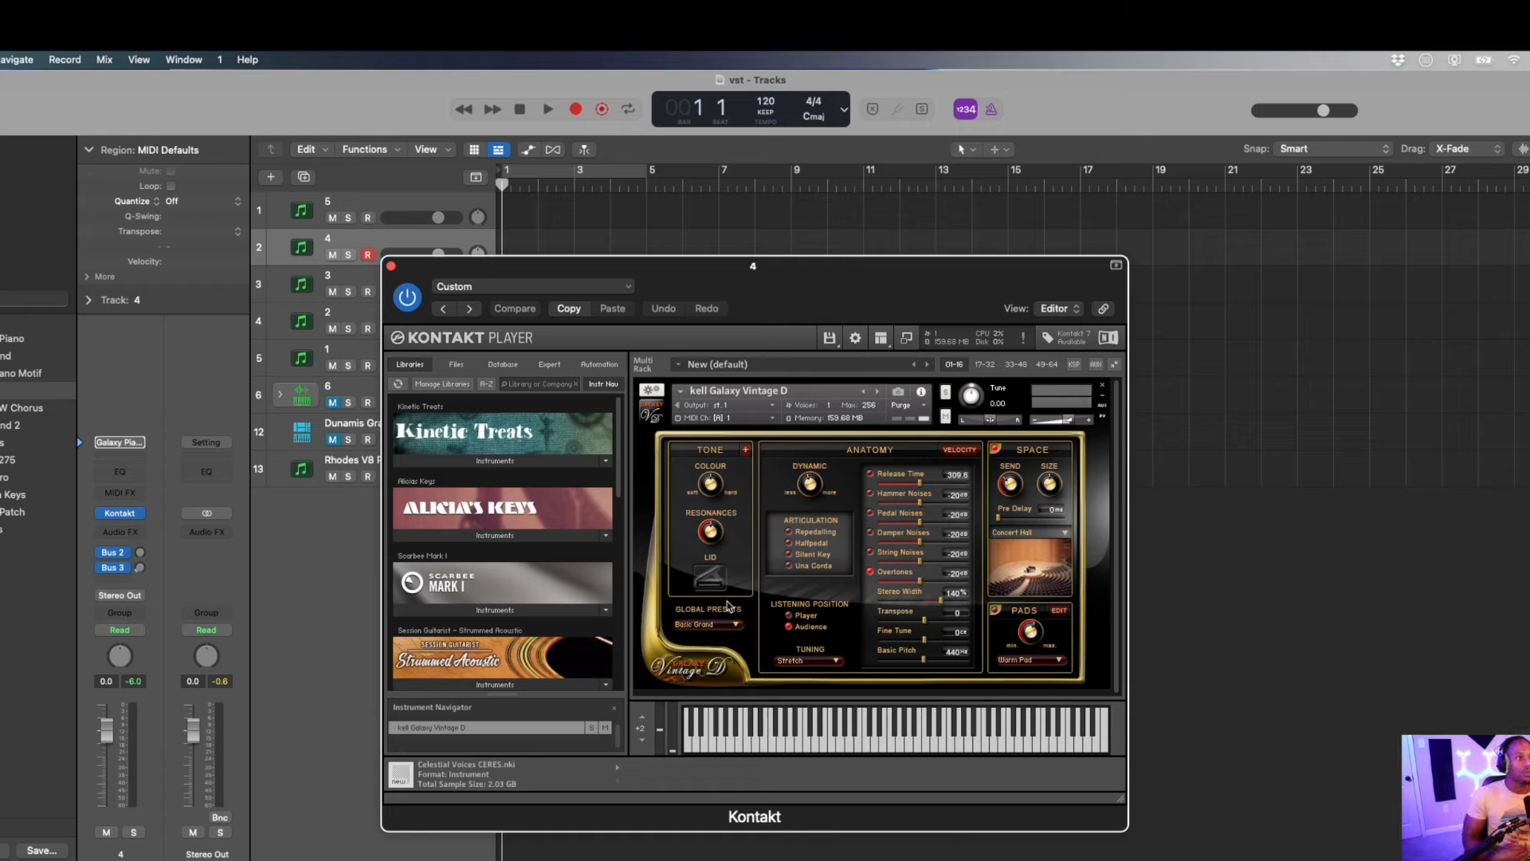
mouse_move(783, 563)
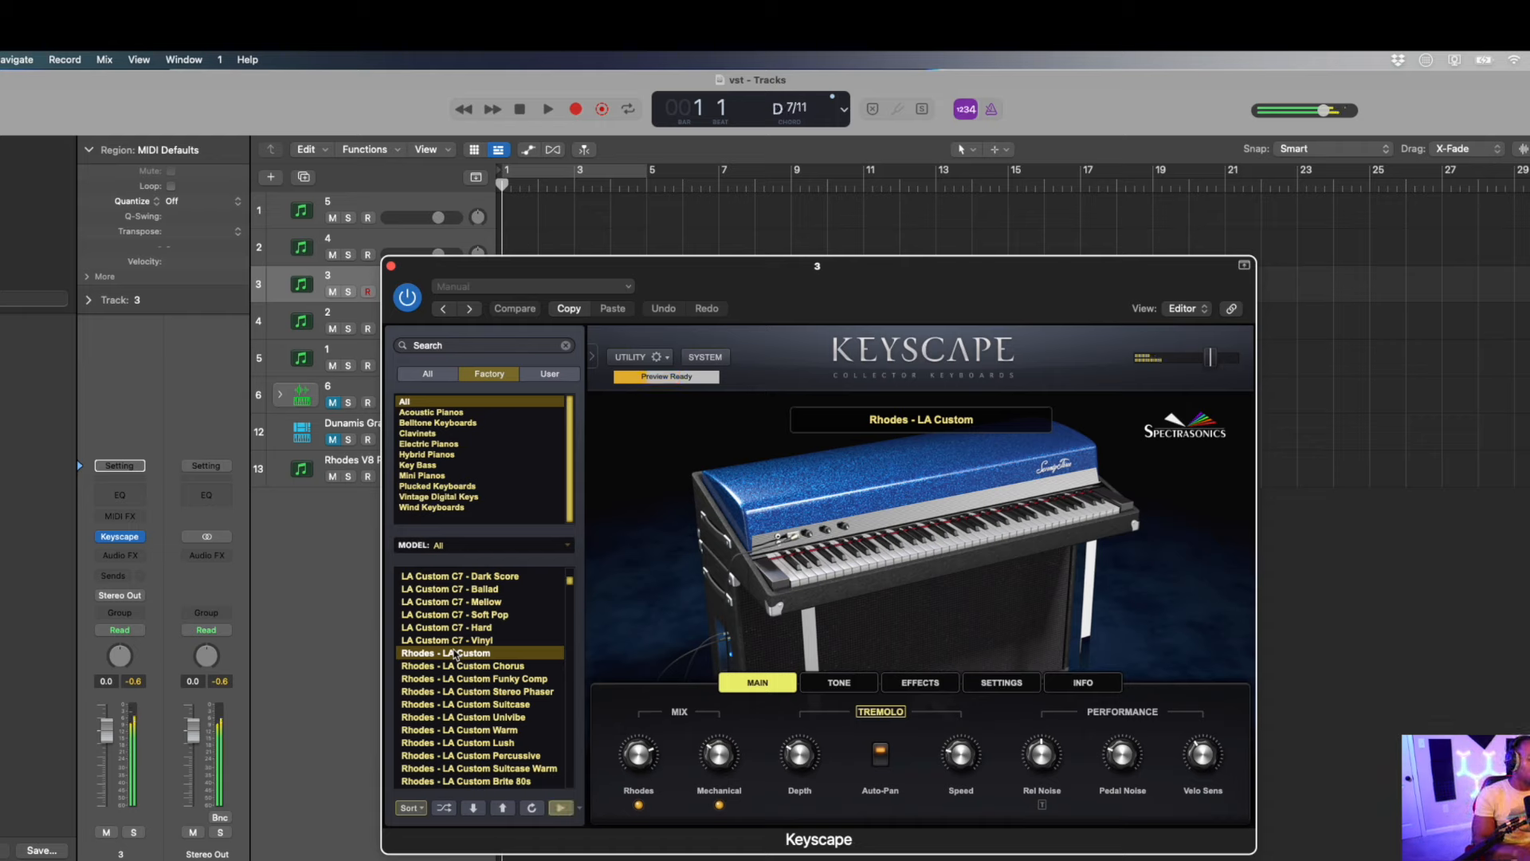
left_click(469, 679)
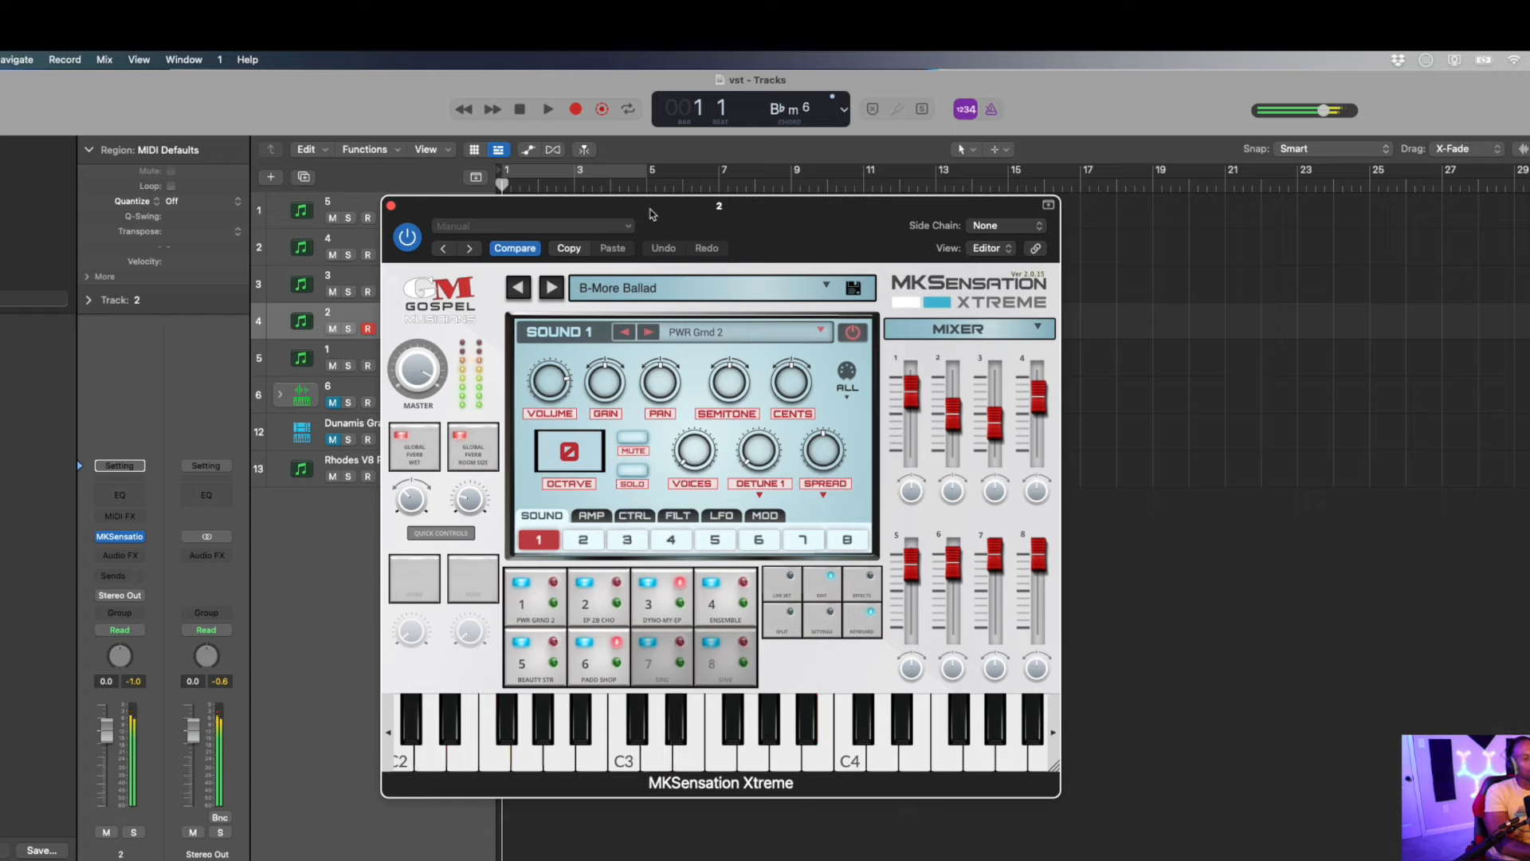
left_click(542, 727)
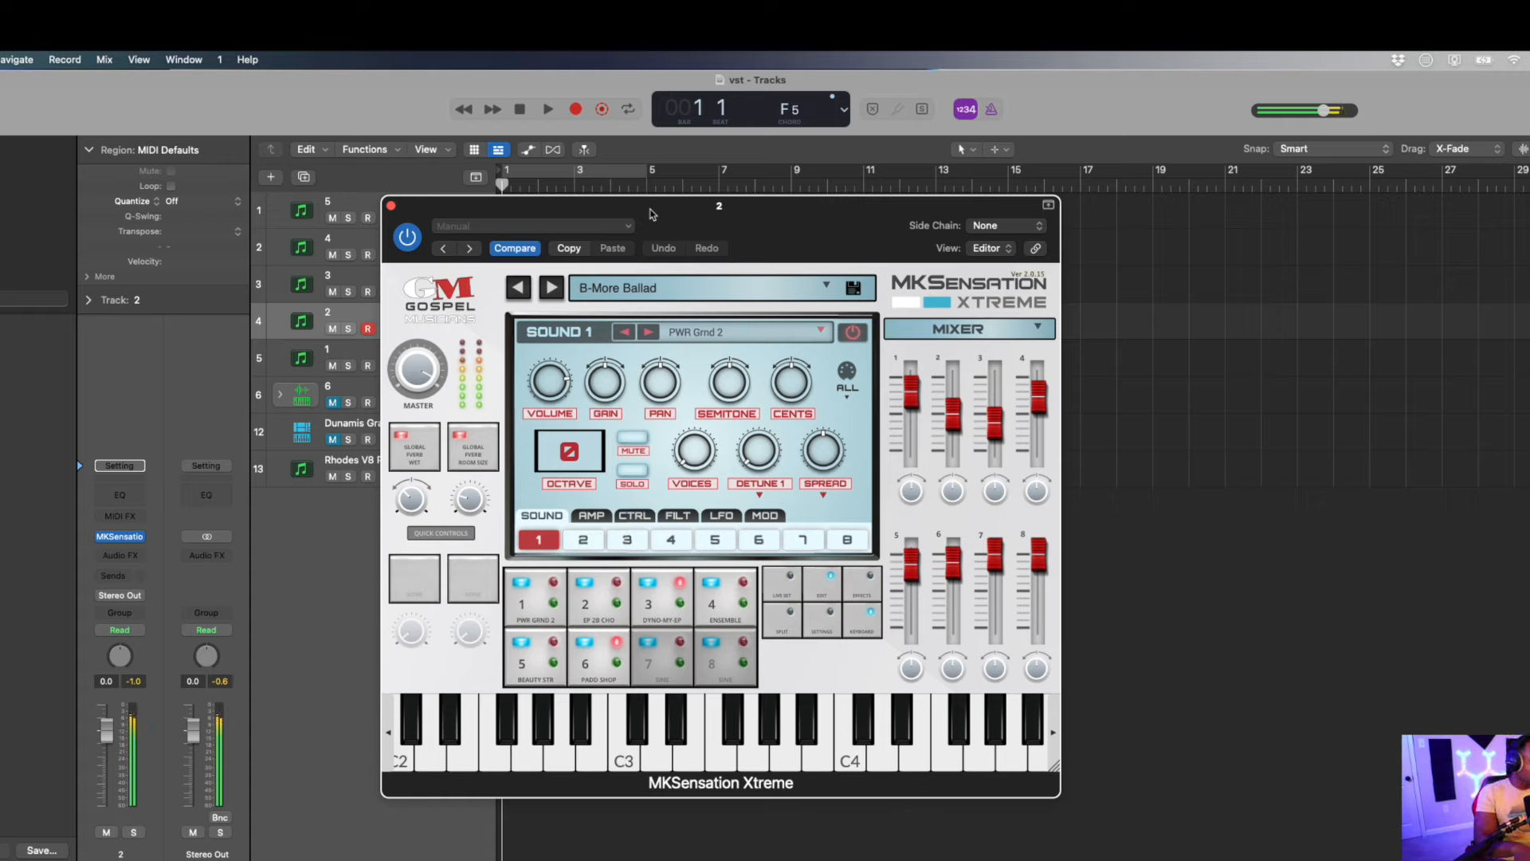
left_click(851, 727)
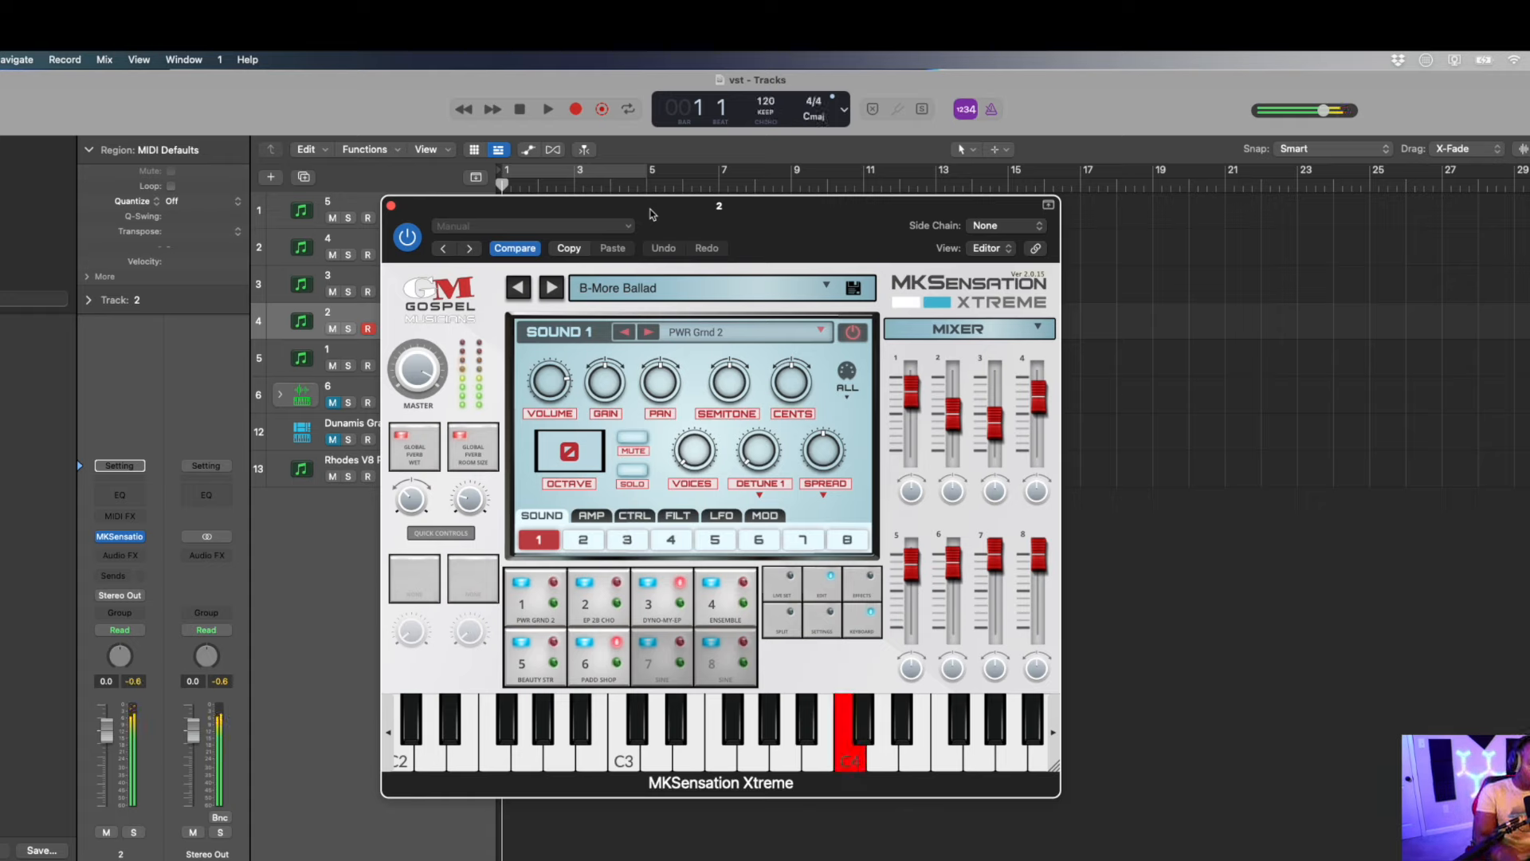
left_click(849, 727)
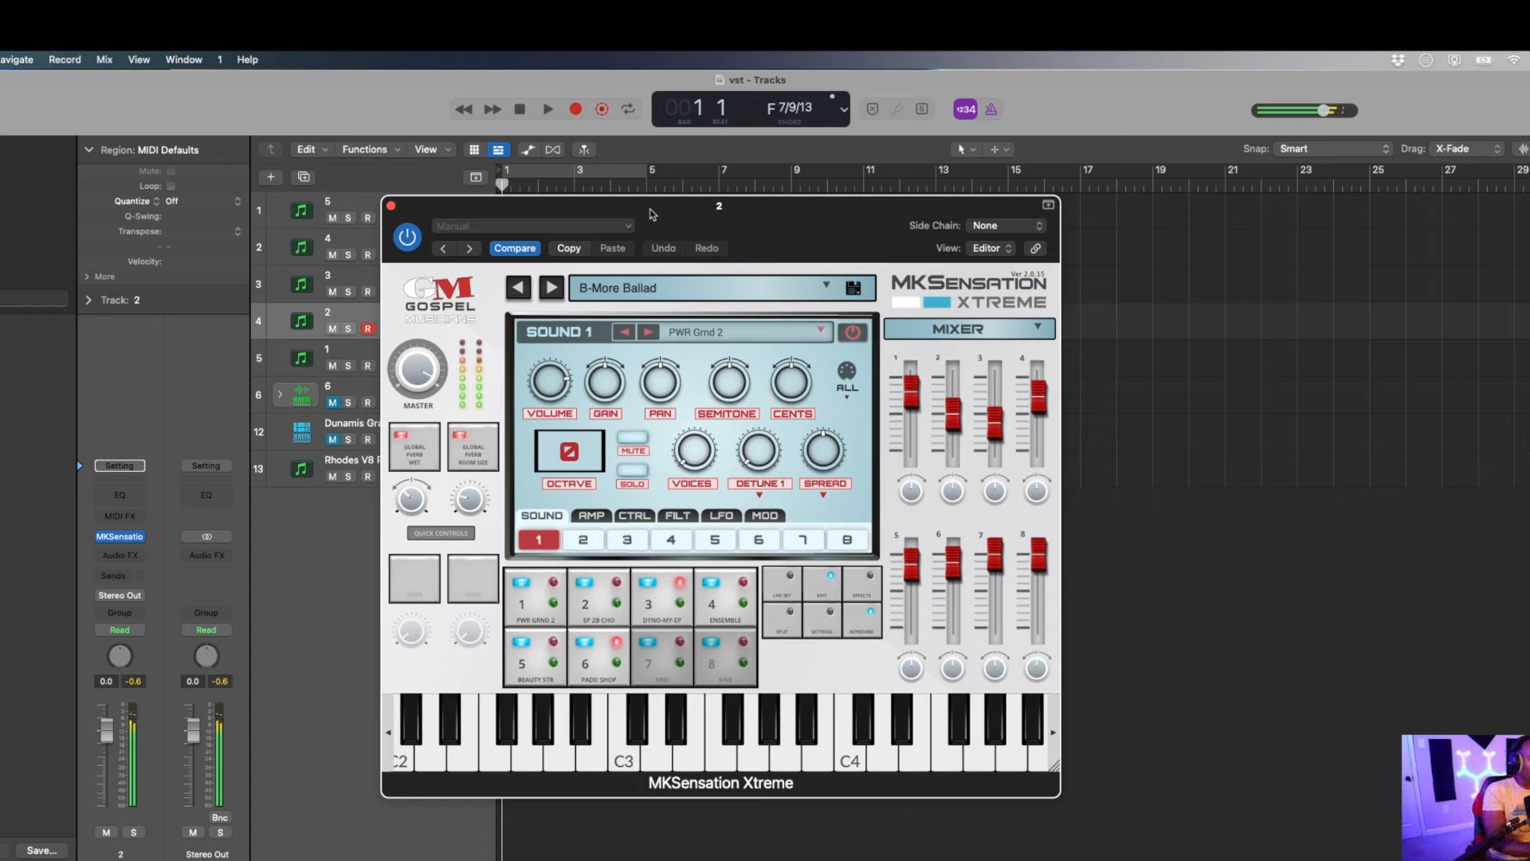
Step: Load the Porta-My-MK Pad preset in MKSensation Xtreme and close its window
left_click(693, 722)
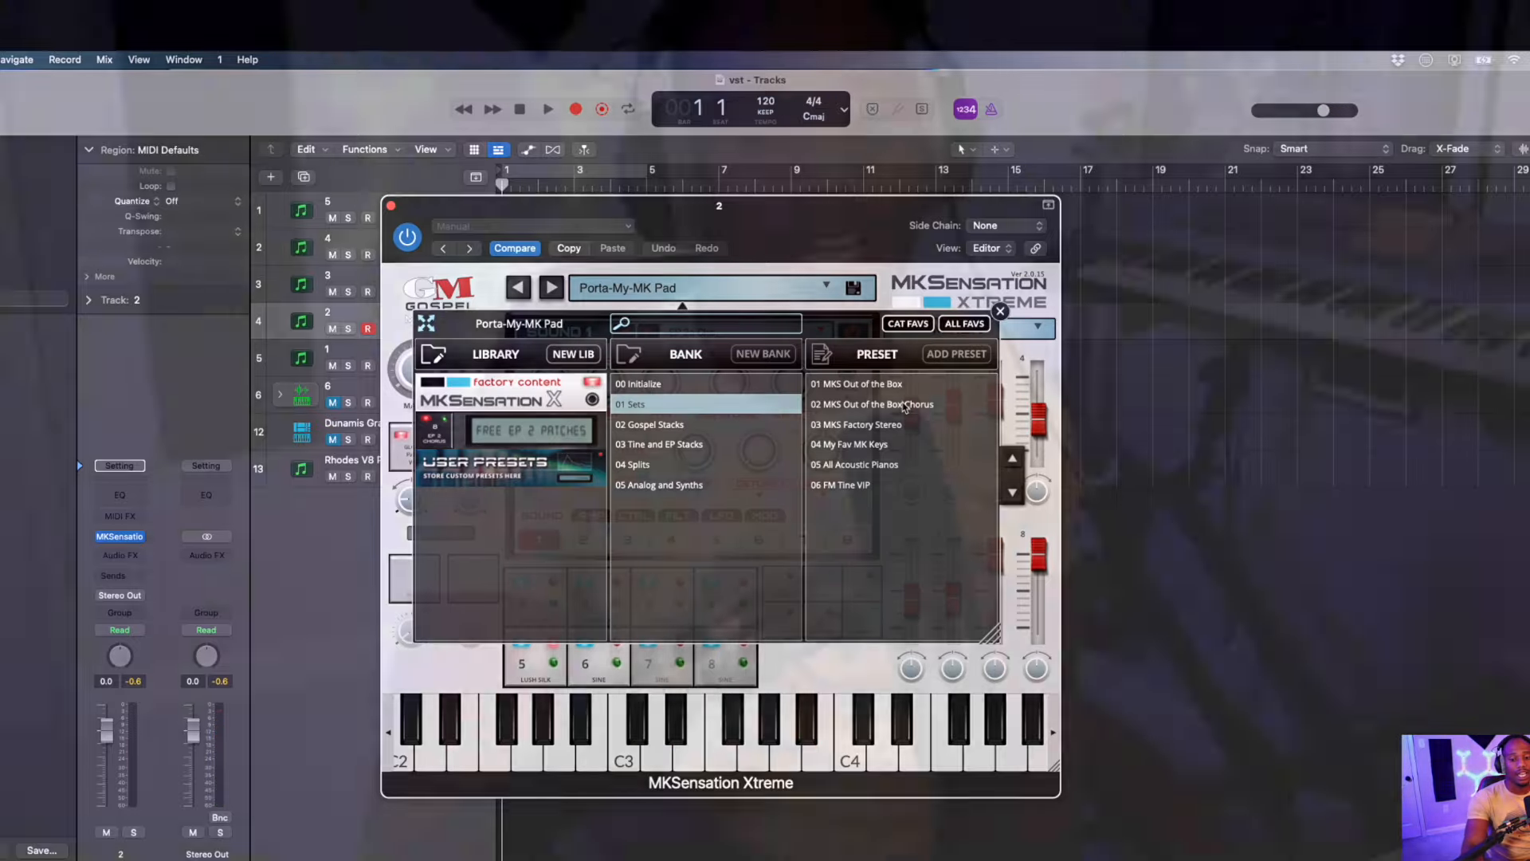
left_click(999, 311)
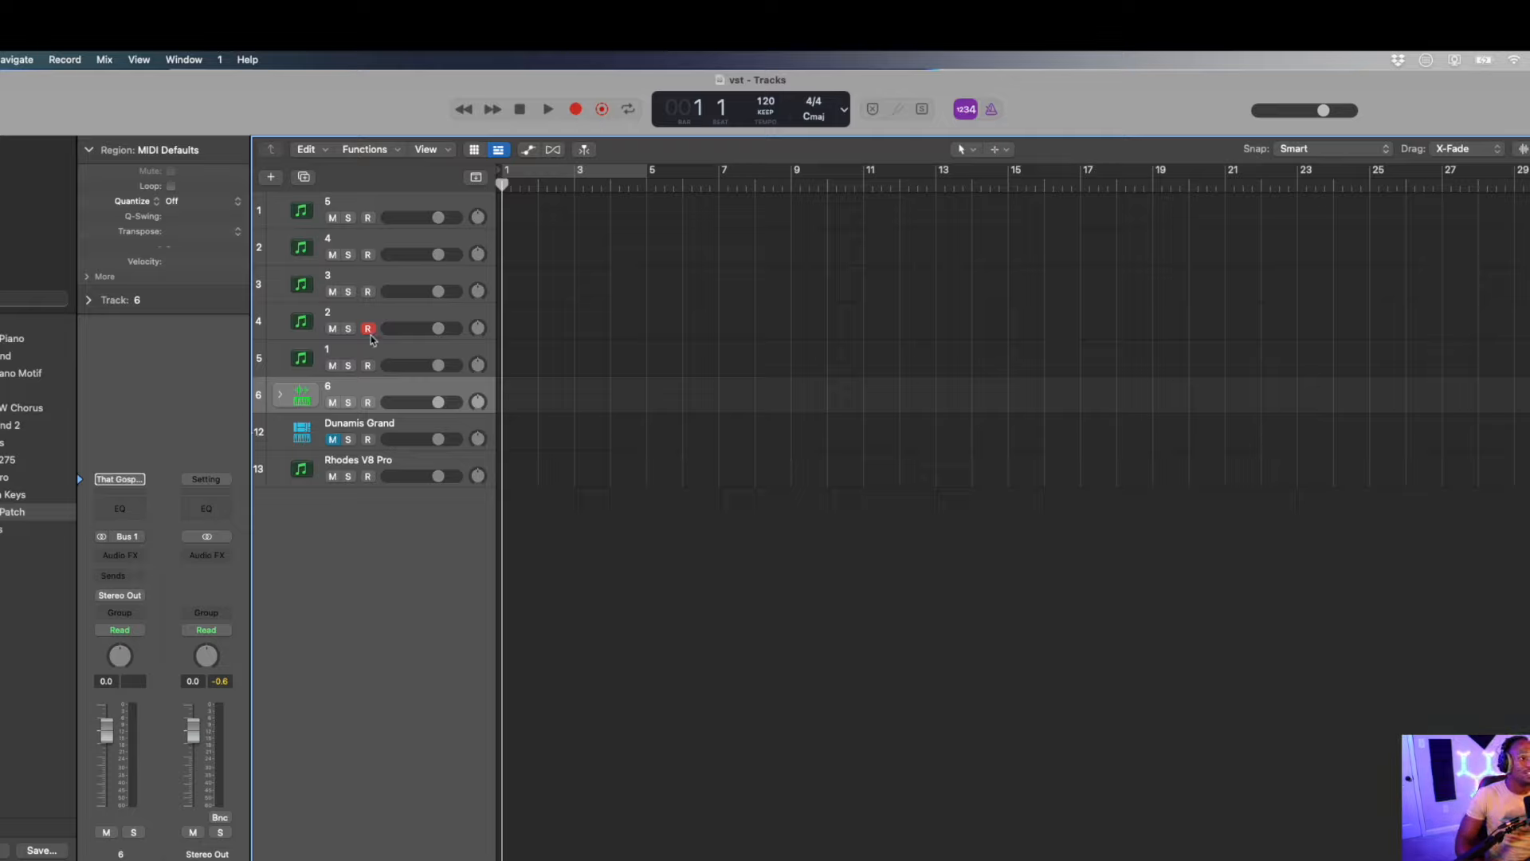
Step: Record-enable the Dunamis Grand track and select it for playing
left_click(368, 403)
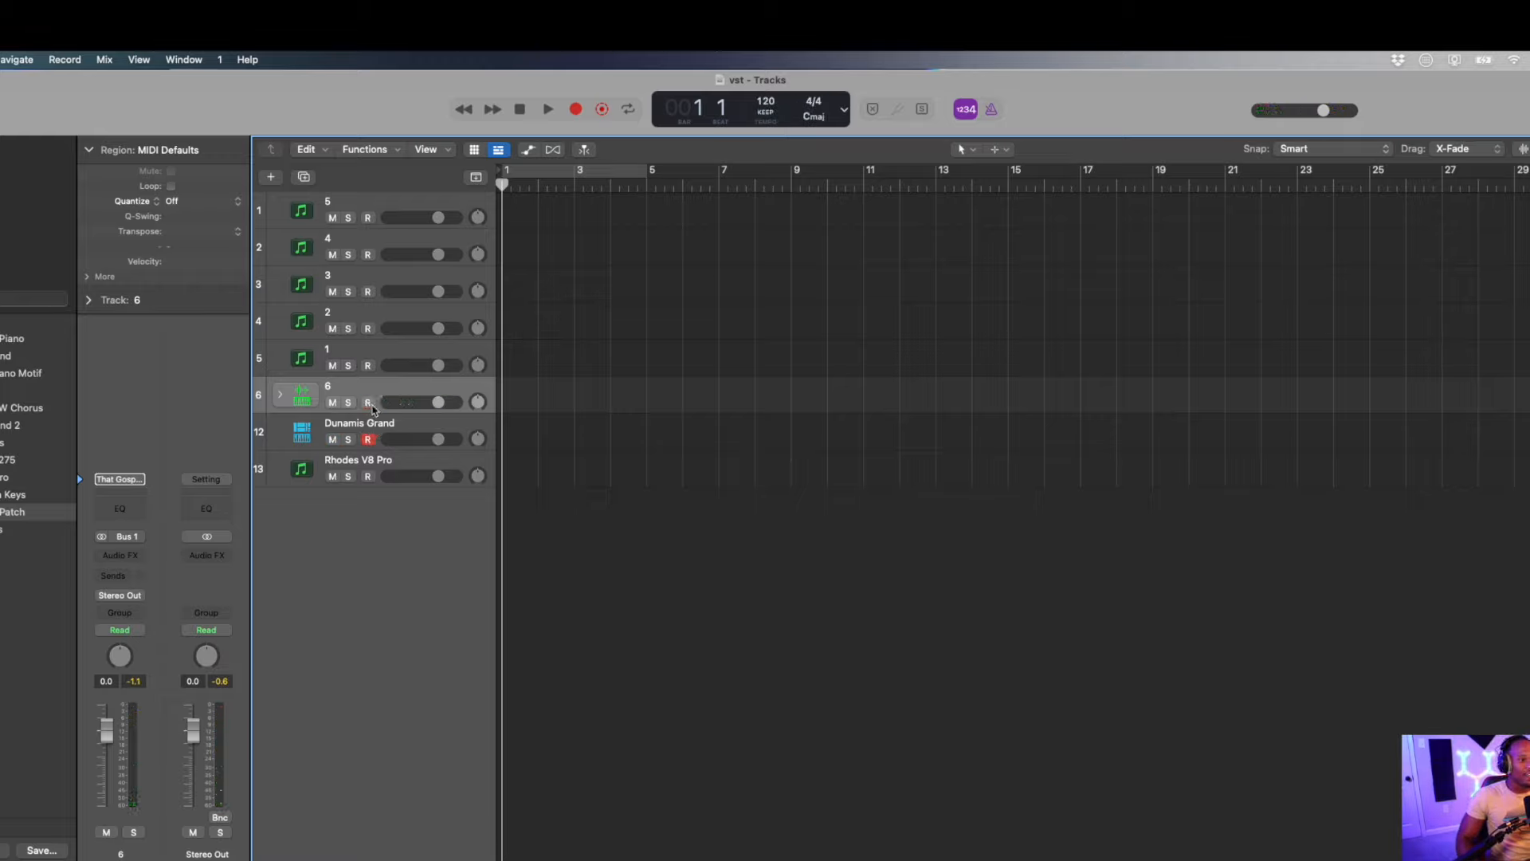
left_click(359, 430)
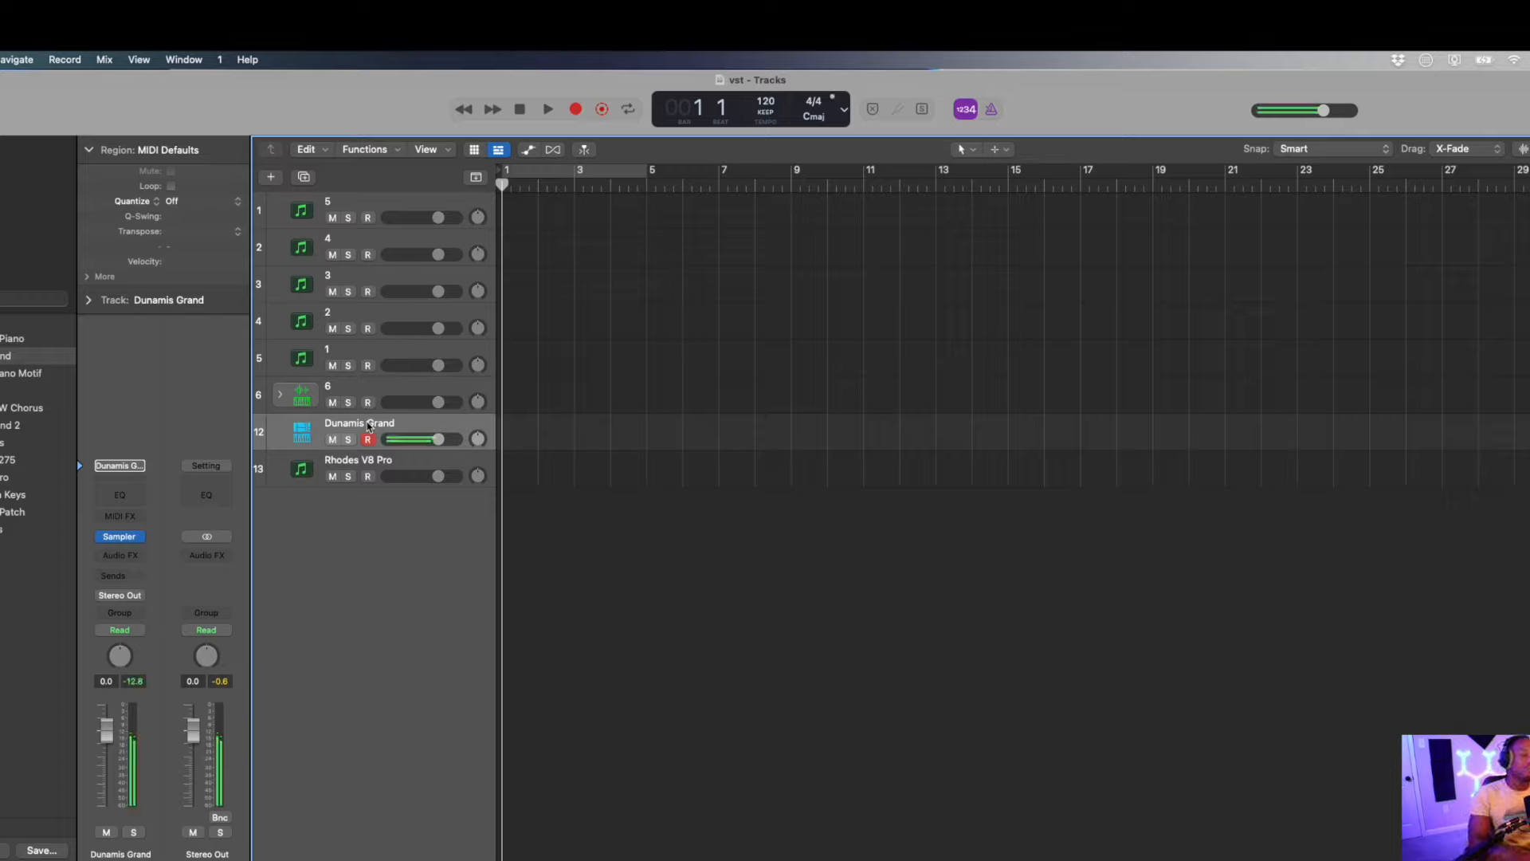